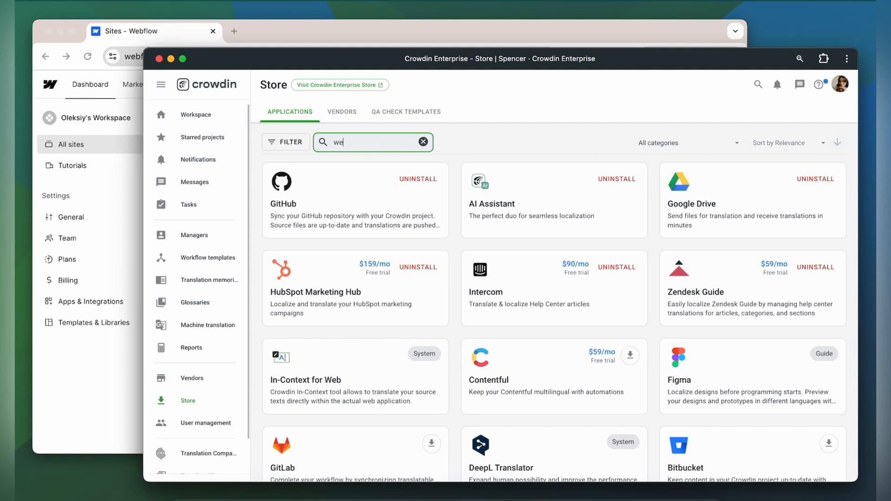
Install the Webflow app from the Store and open Introduction Demo's integrations
{"action": "left_click", "coordinate": [828, 181]}
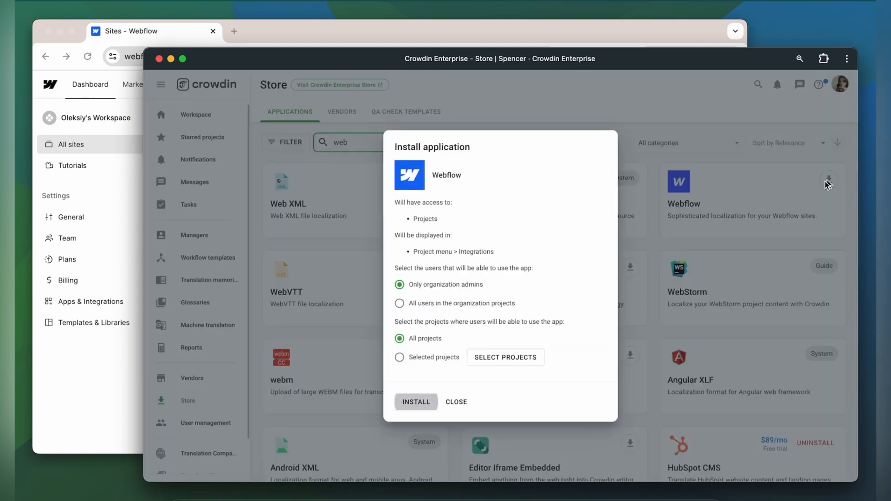
{"action": "left_click", "coordinate": [416, 402]}
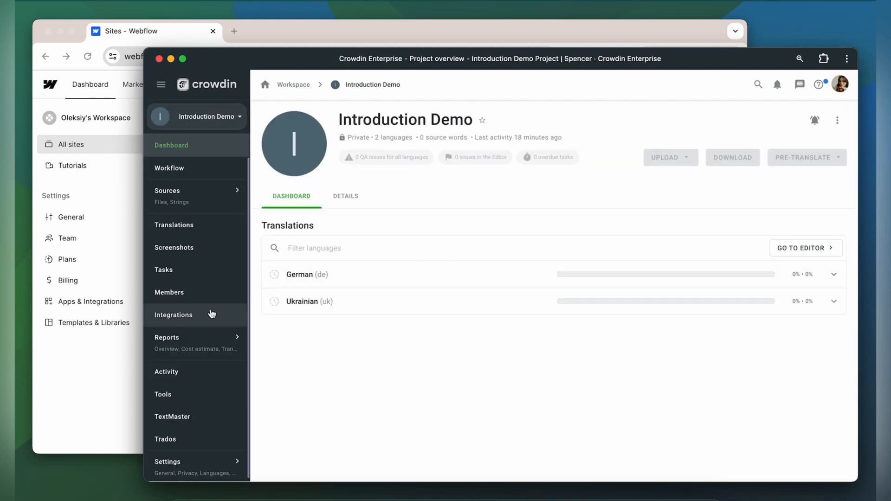
{"action": "left_click", "coordinate": [174, 315]}
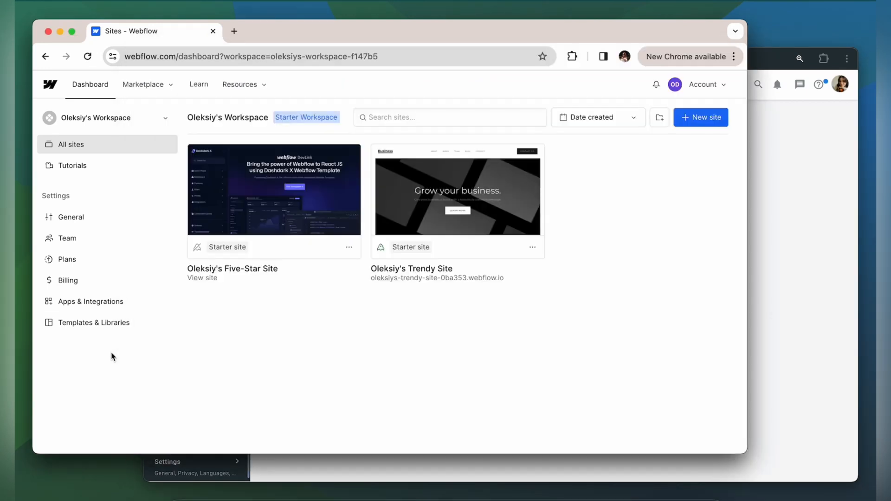
{"action": "mouse_move", "coordinate": [457, 190]}
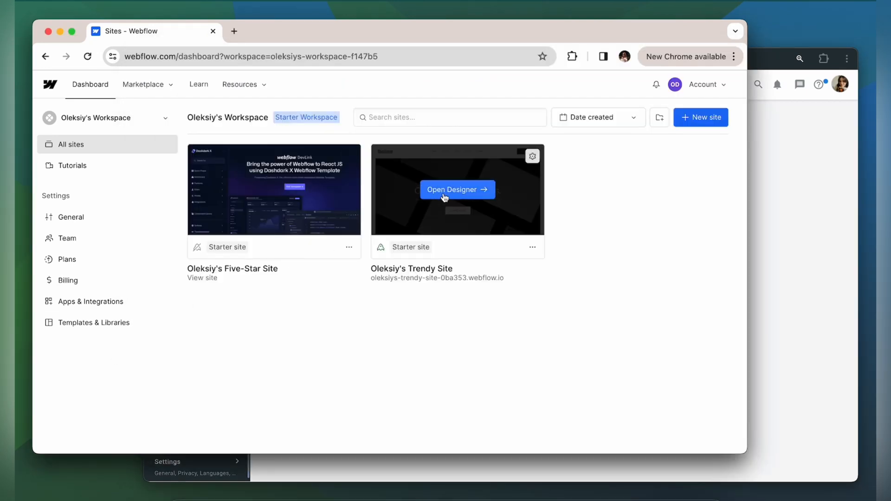
Open Trendy Site in the Webflow Designer and view its Site Settings
{"action": "left_click", "coordinate": [457, 189]}
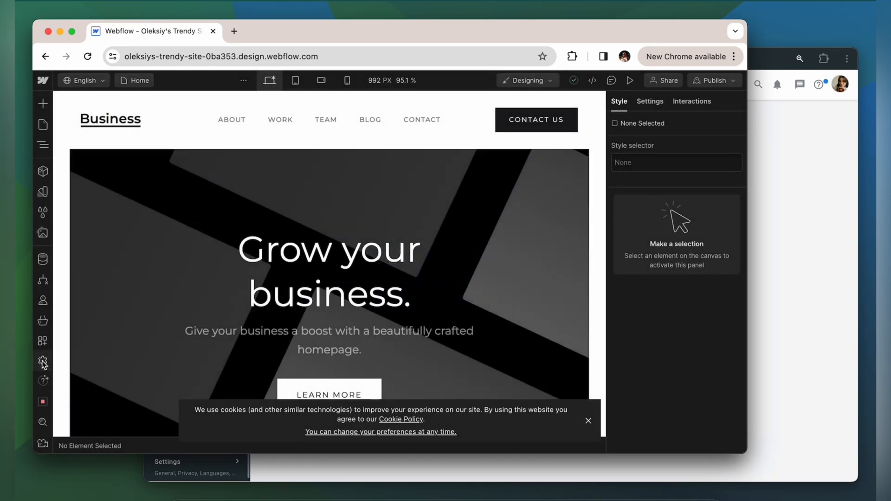
{"action": "left_click", "coordinate": [42, 360]}
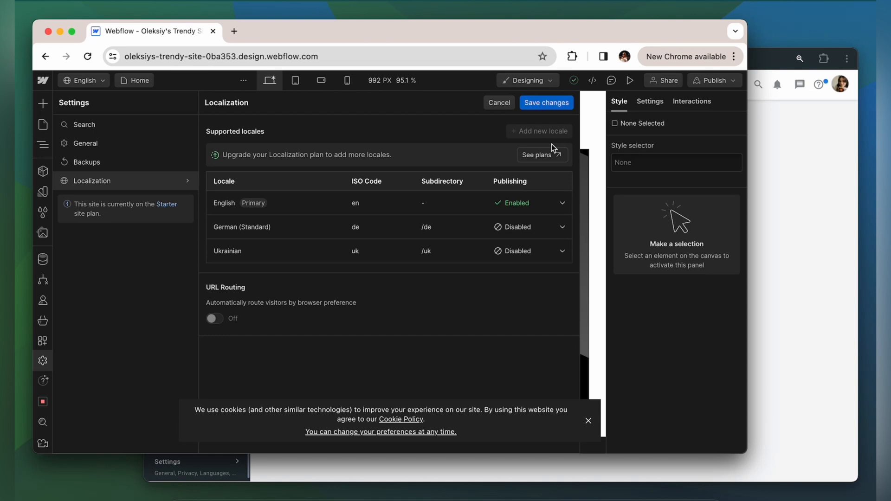
{"action": "mouse_move", "coordinate": [502, 142]}
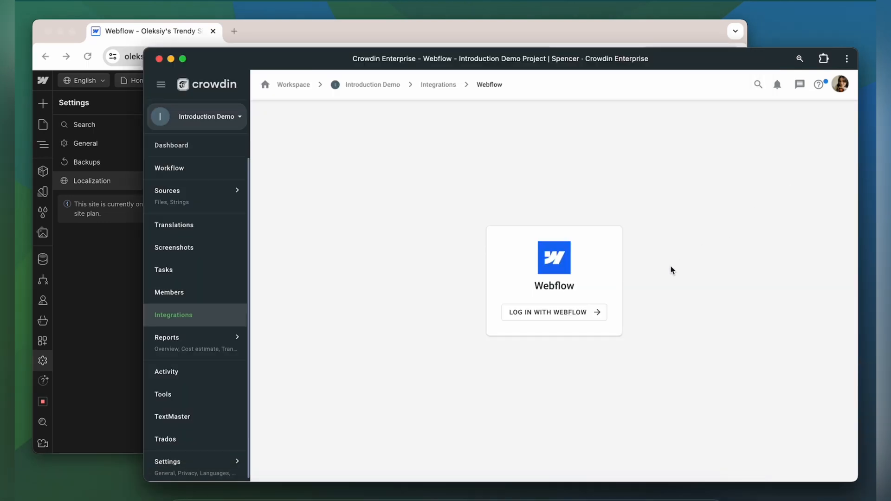
Log in with Webflow and authorize the app for all workspace sites
{"action": "left_click", "coordinate": [553, 312]}
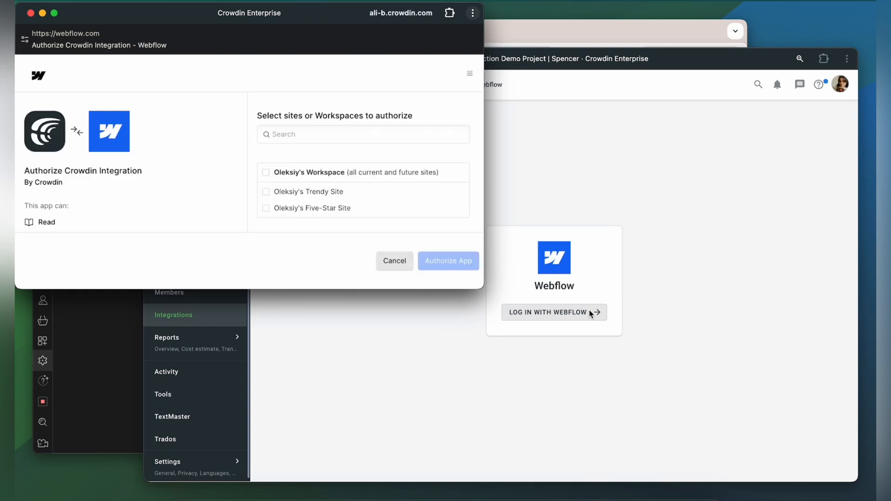
{"action": "mouse_move", "coordinate": [264, 205]}
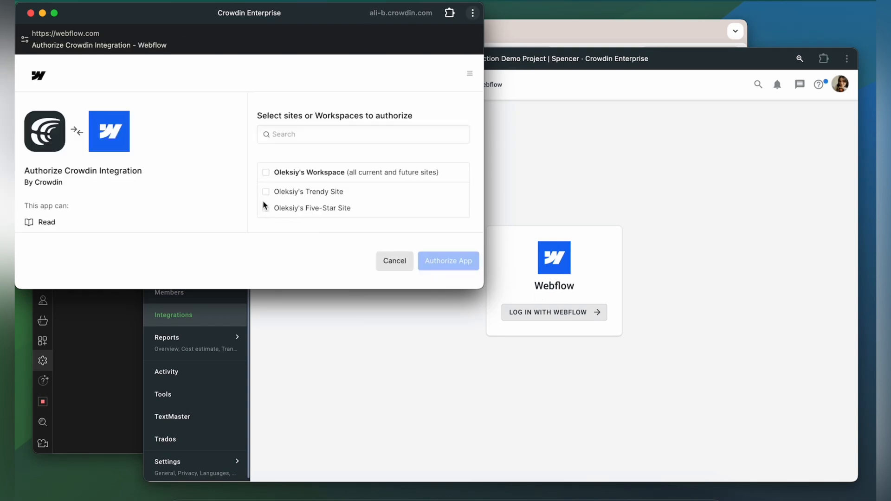
{"action": "left_click", "coordinate": [266, 172]}
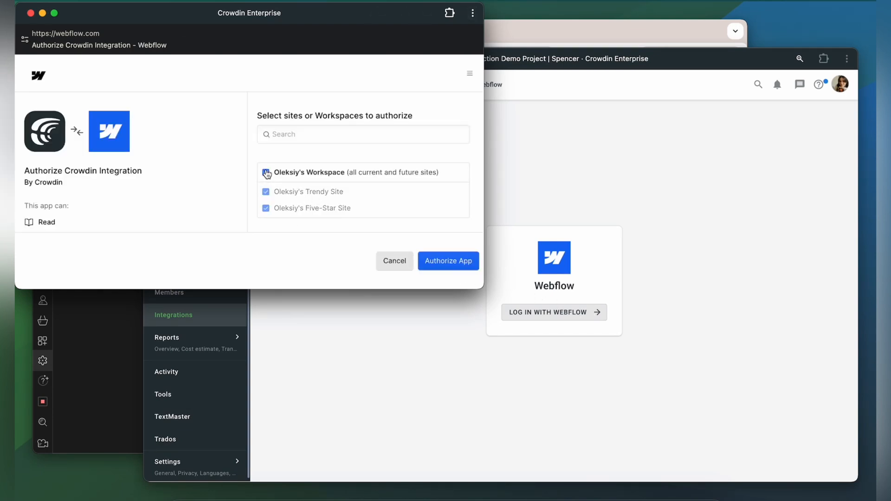
{"action": "left_click", "coordinate": [266, 172]}
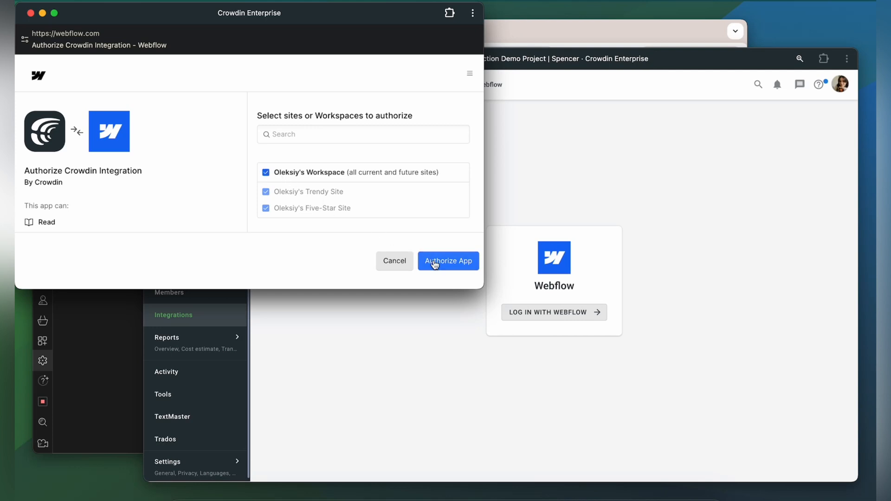
{"action": "left_click", "coordinate": [448, 261]}
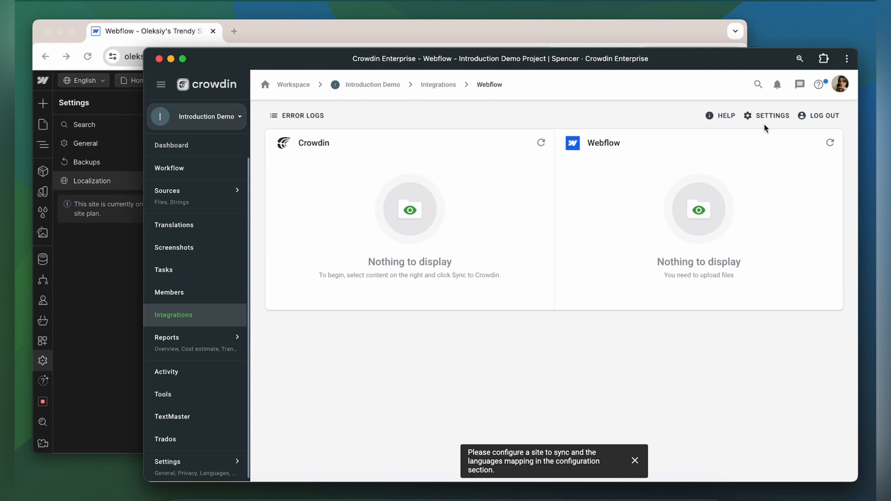
Select Trendy Site, map German to German (Standard), set Ukrainian to not sync, and save
{"action": "left_click", "coordinate": [771, 116]}
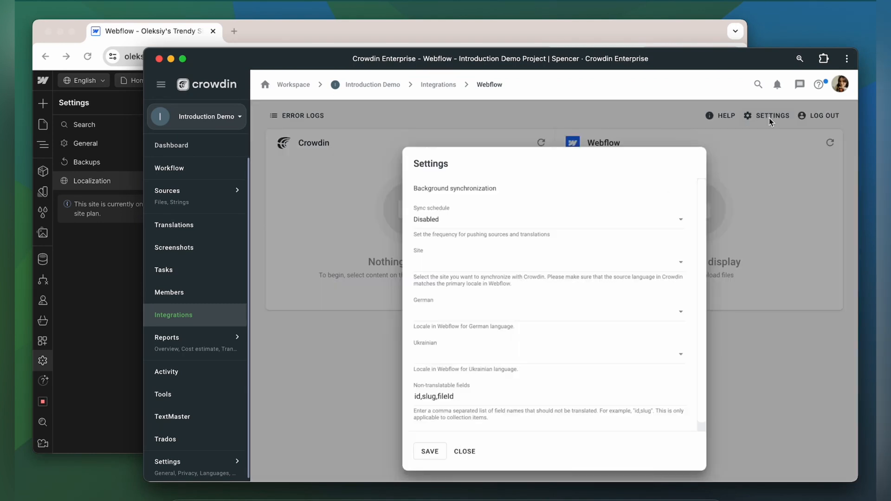
{"action": "mouse_move", "coordinate": [526, 259]}
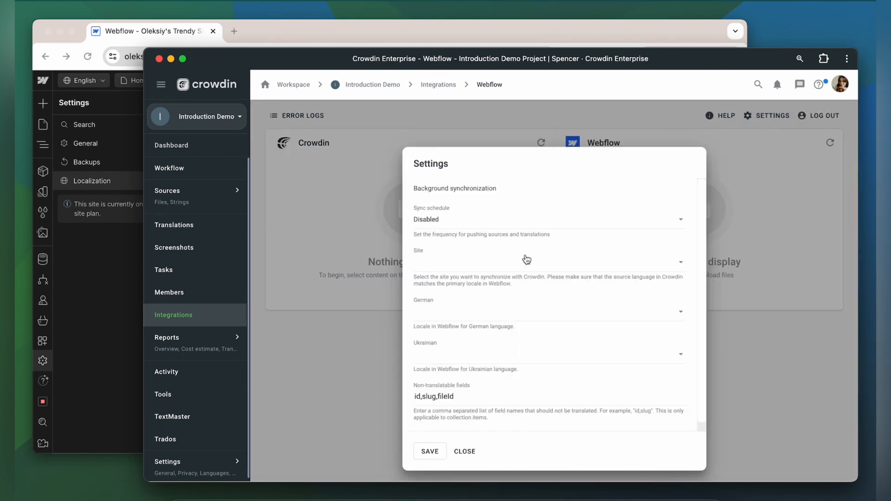
{"action": "left_click", "coordinate": [546, 262]}
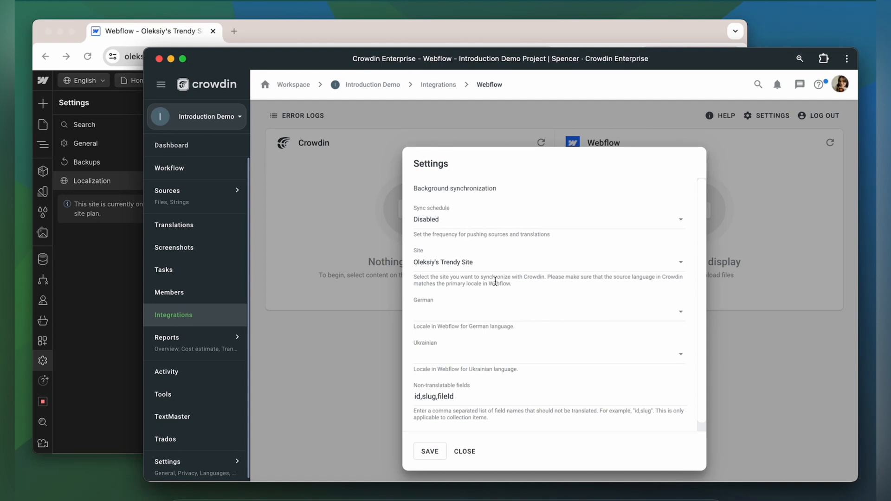
{"action": "mouse_move", "coordinate": [471, 314]}
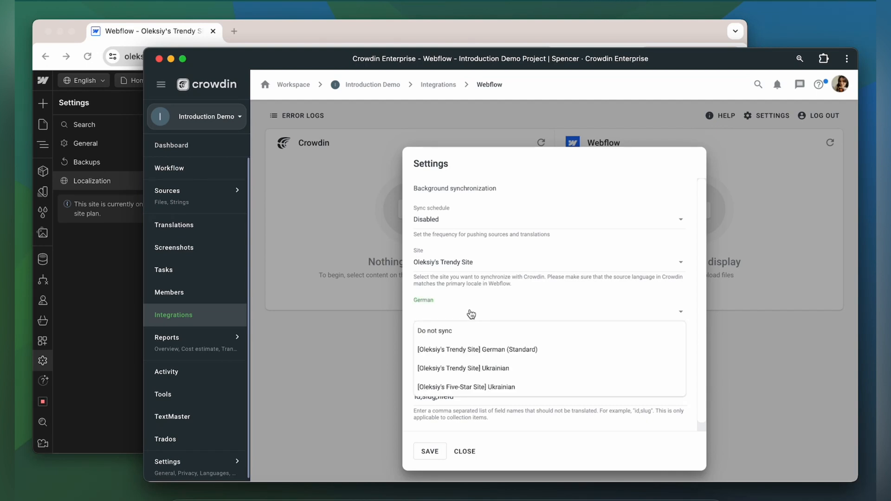
{"action": "mouse_move", "coordinate": [451, 360]}
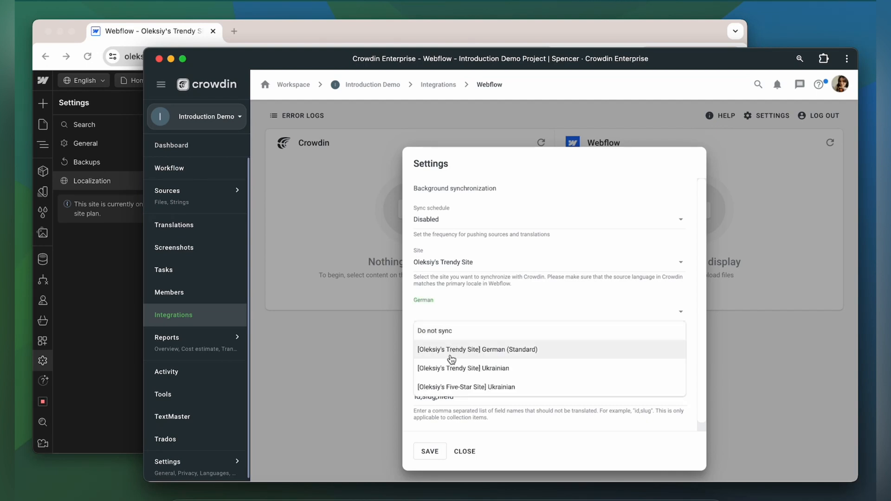
{"action": "mouse_move", "coordinate": [458, 359]}
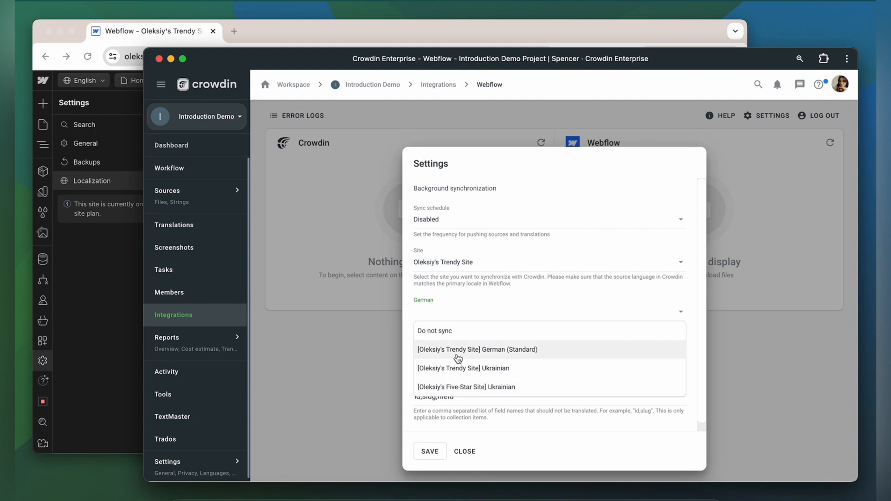
{"action": "left_click", "coordinate": [477, 350]}
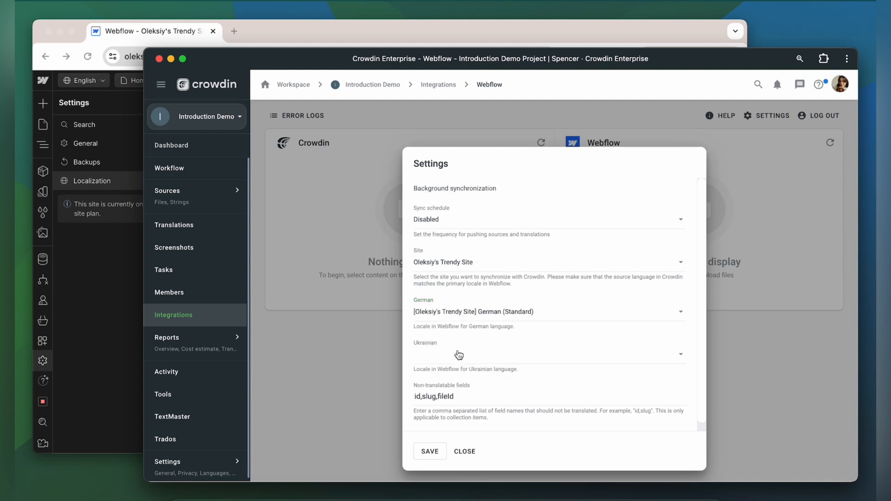
{"action": "left_click", "coordinate": [546, 355]}
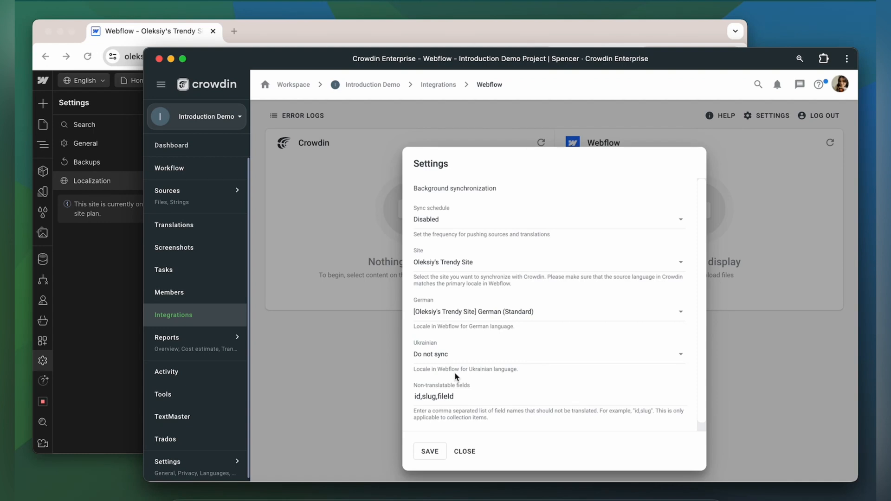
{"action": "mouse_move", "coordinate": [455, 387]}
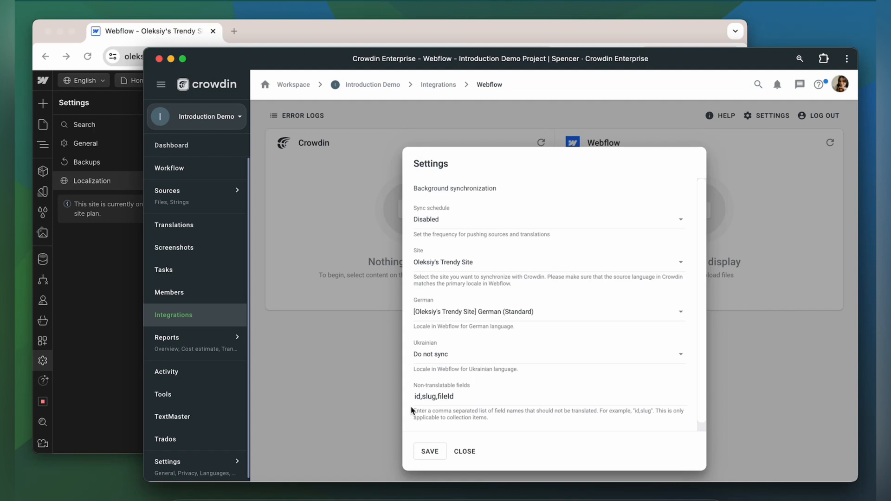
{"action": "left_click", "coordinate": [430, 451]}
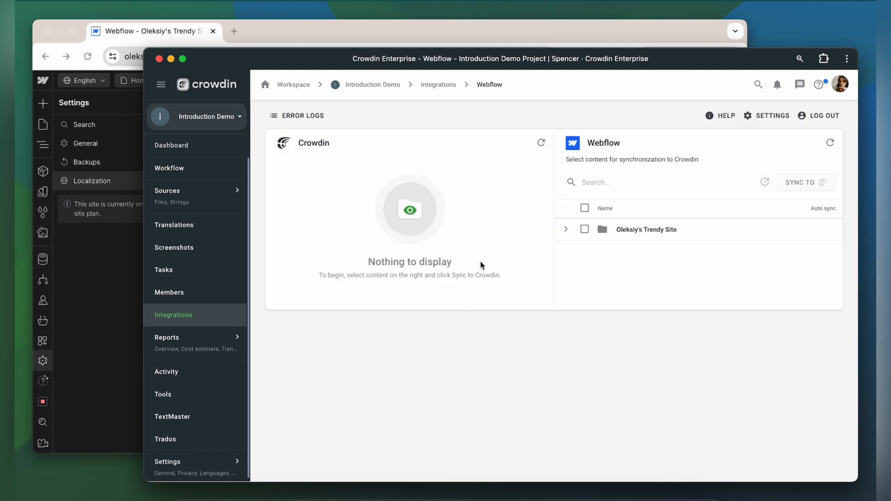
{"action": "mouse_move", "coordinate": [564, 327]}
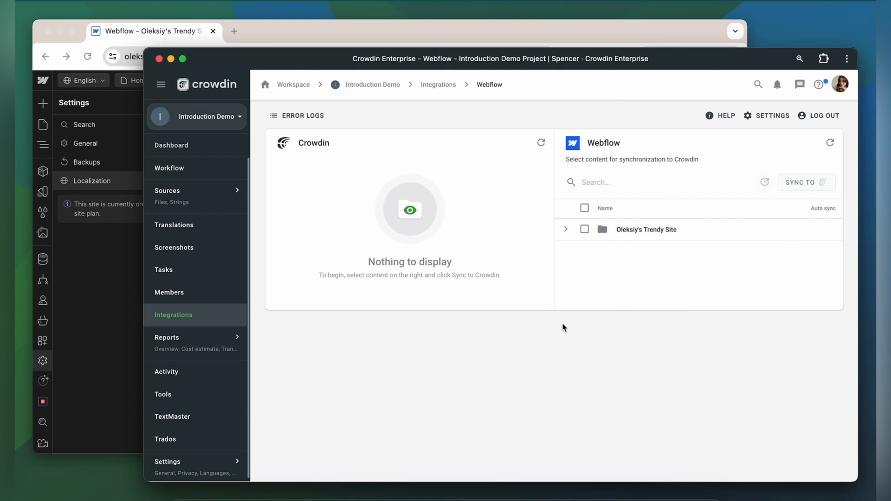
{"action": "mouse_move", "coordinate": [284, 283]}
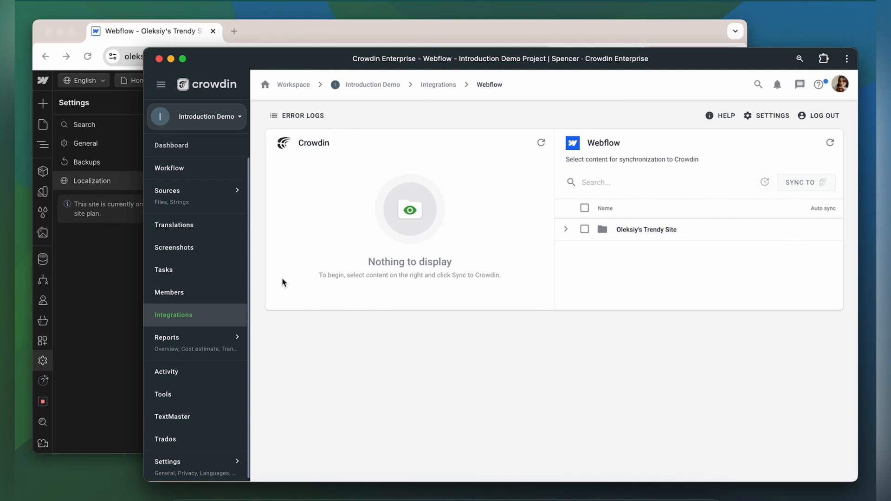
{"action": "mouse_move", "coordinate": [336, 312]}
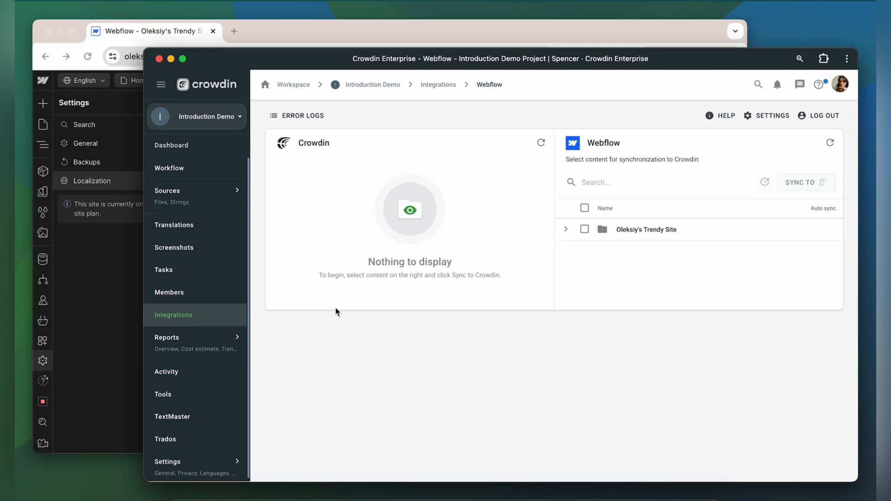
{"action": "mouse_move", "coordinate": [448, 299]}
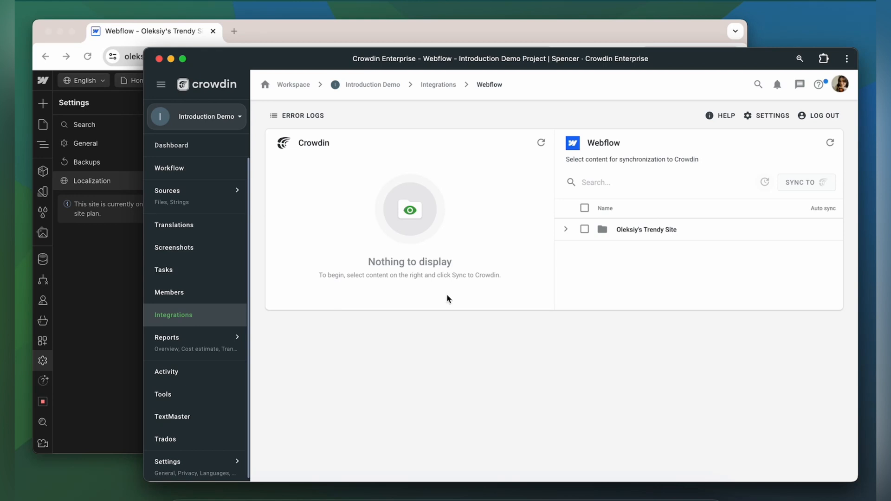
Sync Blog Posts to Crowdin and expand 10 Quick Tips About Blogging's languages
{"action": "left_click", "coordinate": [567, 228]}
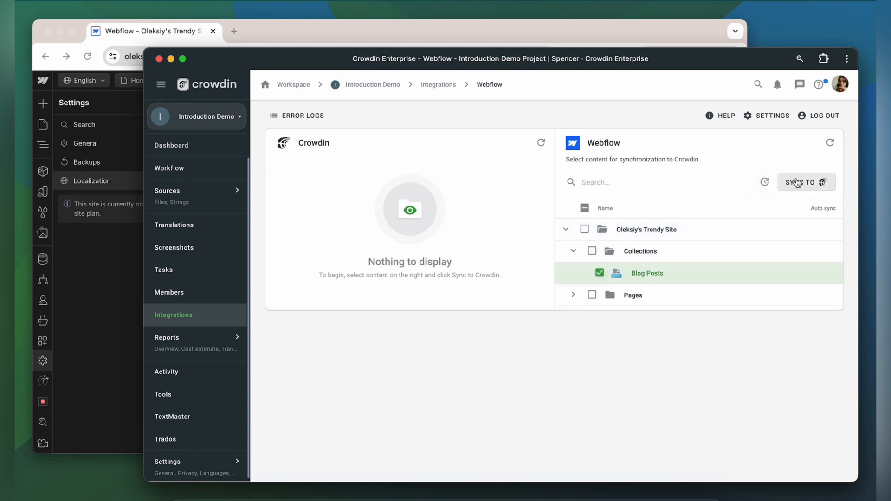
{"action": "left_click", "coordinate": [800, 182]}
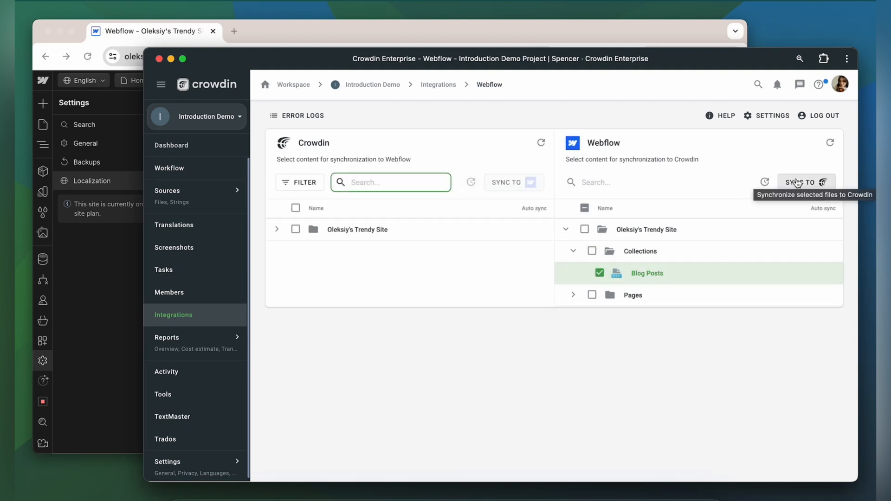
{"action": "mouse_move", "coordinate": [741, 178]}
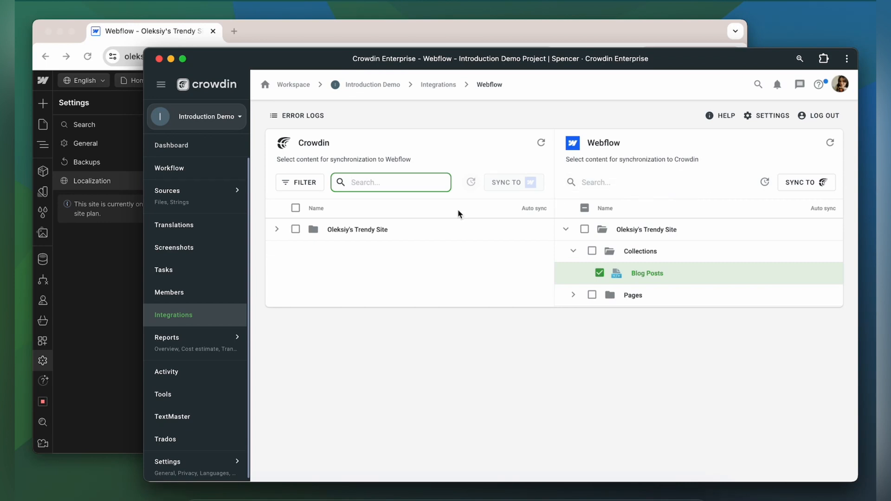
{"action": "left_click", "coordinate": [276, 228]}
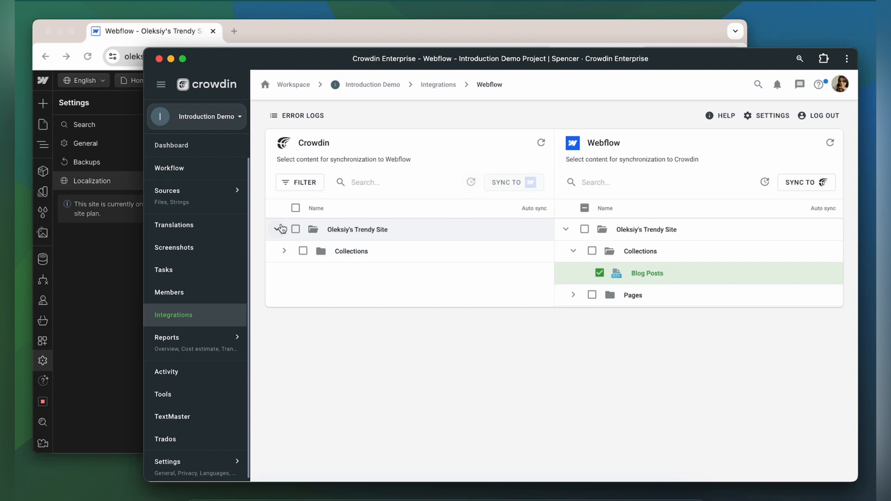
{"action": "left_click", "coordinate": [285, 230]}
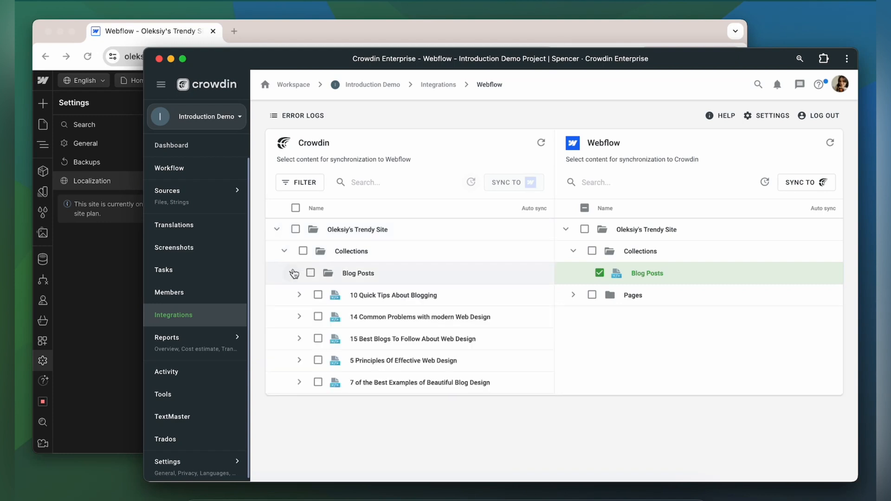
{"action": "left_click", "coordinate": [299, 295]}
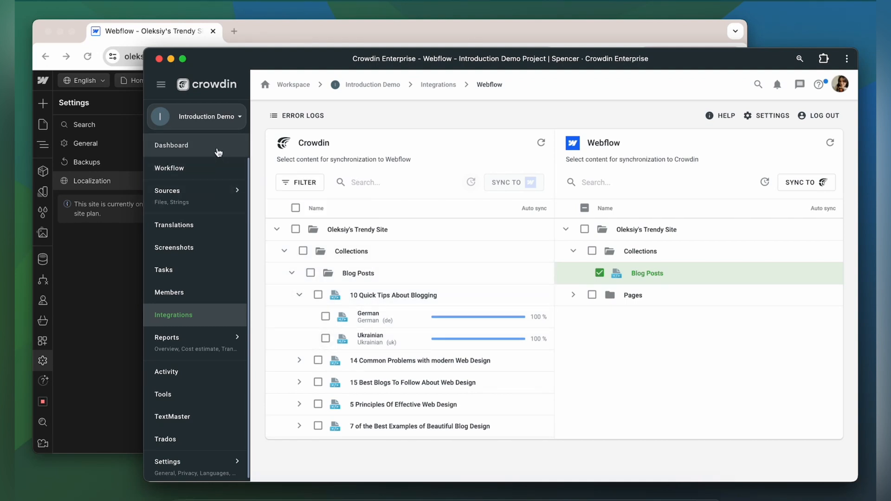
Open the German files and review 5 Principles Of Effective Web Design in the Editor
{"action": "left_click", "coordinate": [172, 145]}
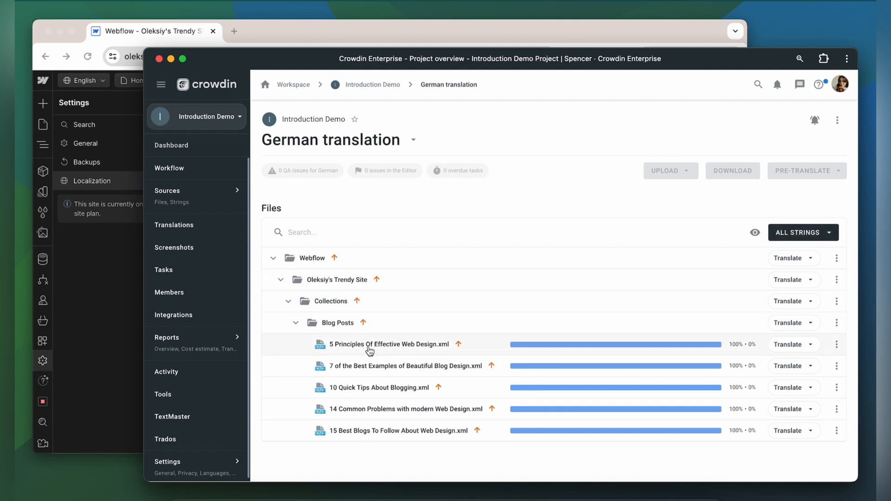
{"action": "left_click", "coordinate": [388, 345]}
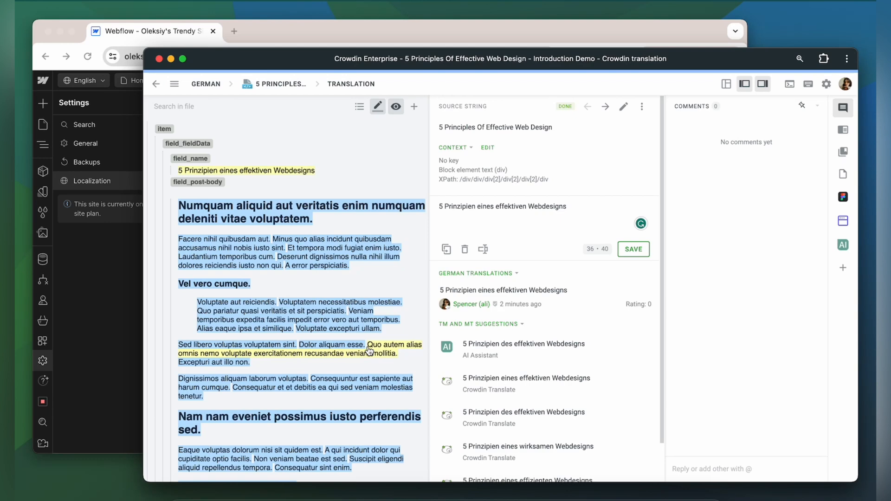
{"action": "scroll", "scroll_direction": "down", "scroll_amount": 3}
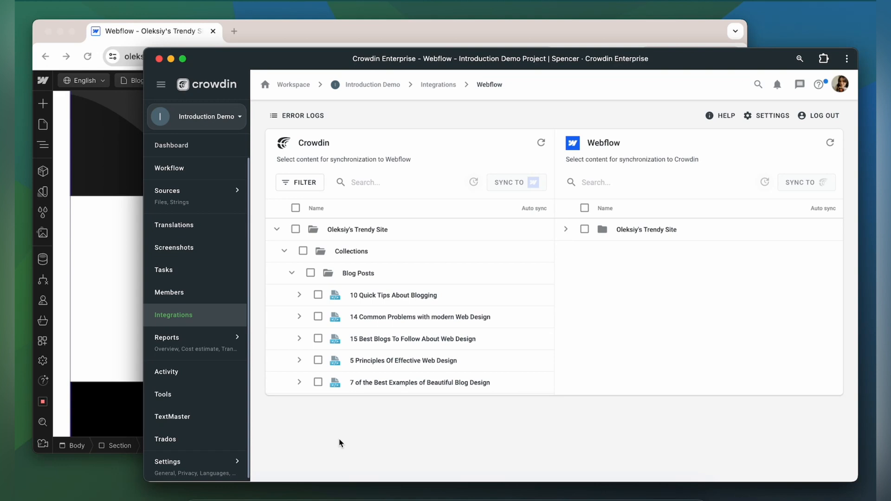
Tick German under 5 Principles Of Effective Web Design and sync it to Webflow
{"action": "left_click", "coordinate": [299, 360]}
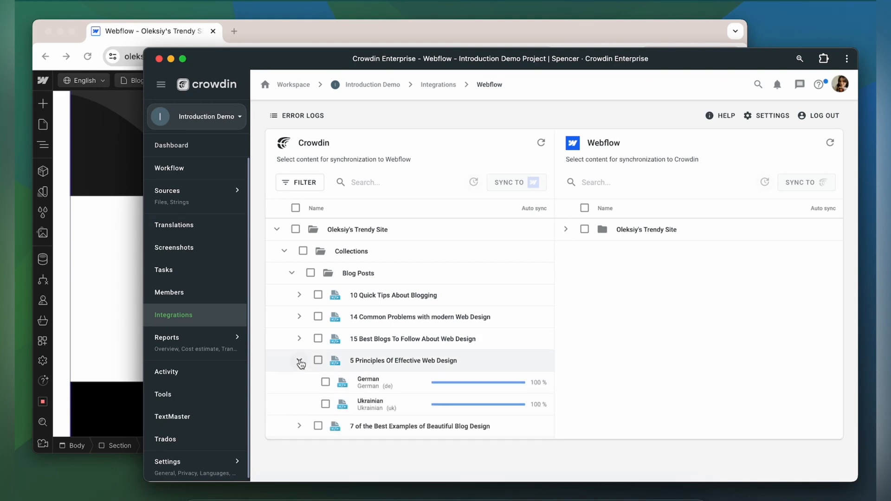
{"action": "left_click", "coordinate": [326, 382]}
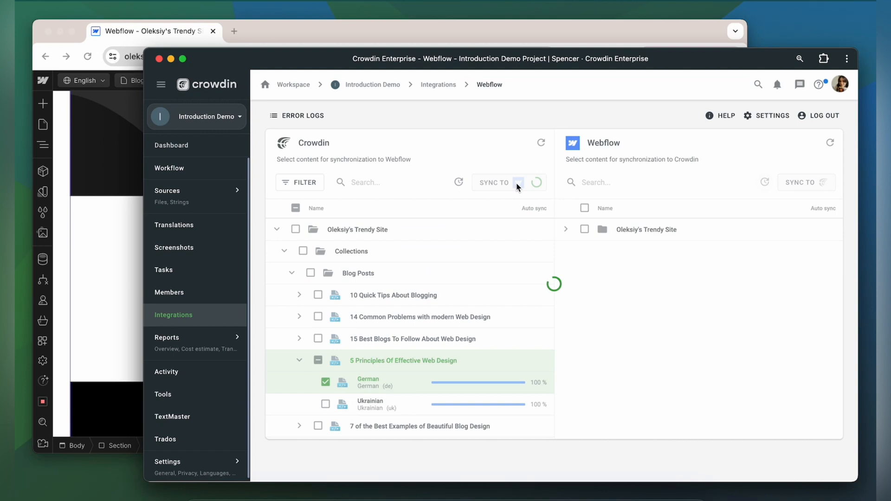
{"action": "left_click", "coordinate": [510, 182]}
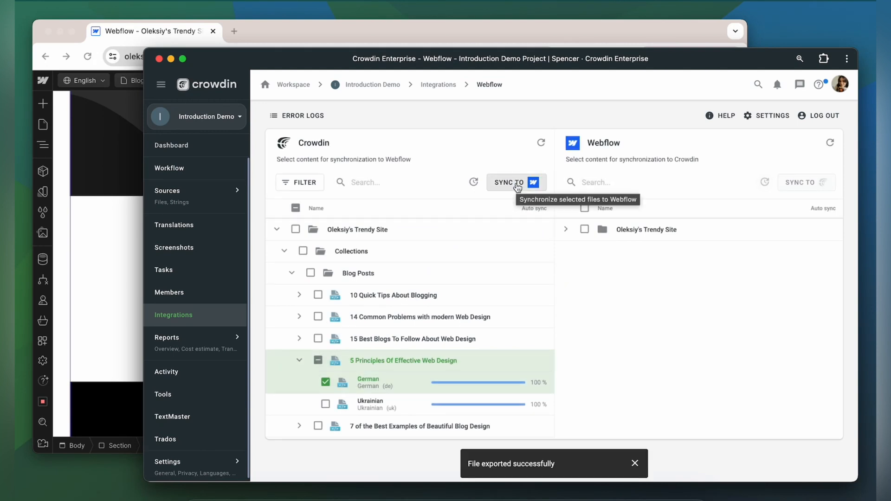